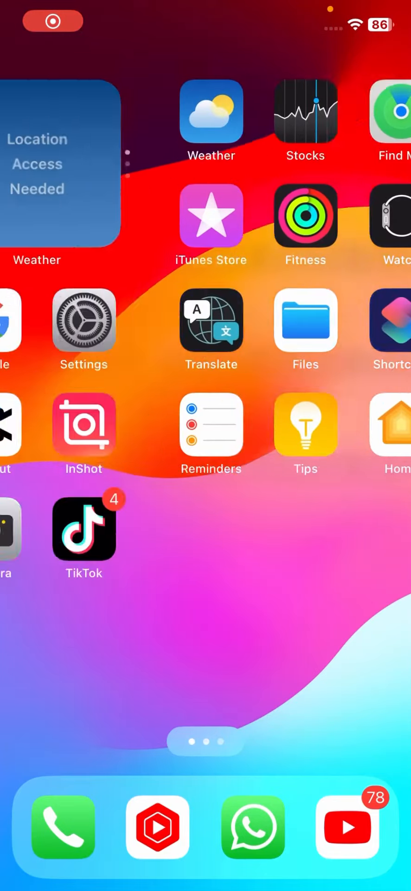
# Open WhatsApp from the dock and unlock it with the iPhone passcode.
pyautogui.hscroll(-3)
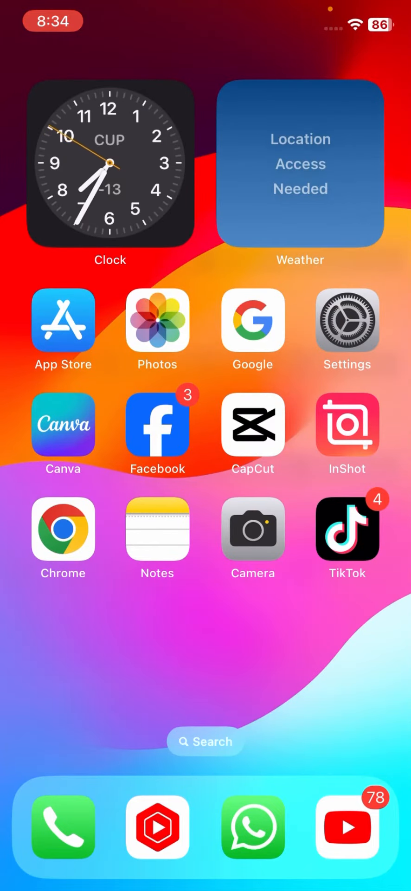
pyautogui.hscroll(-3)
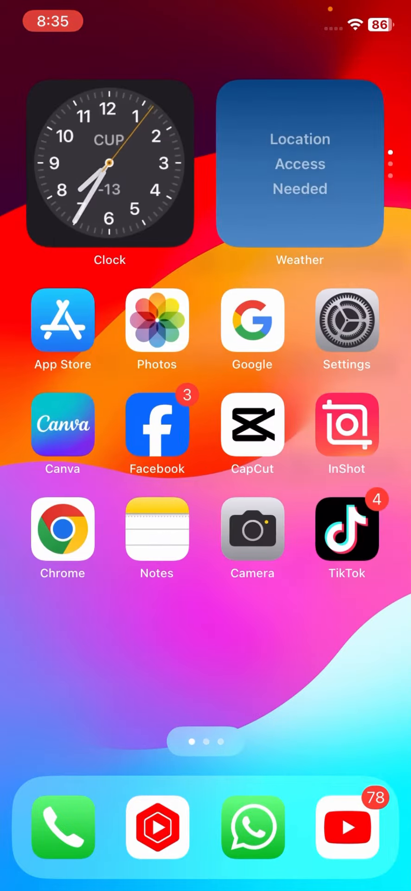
pyautogui.hscroll(-3)
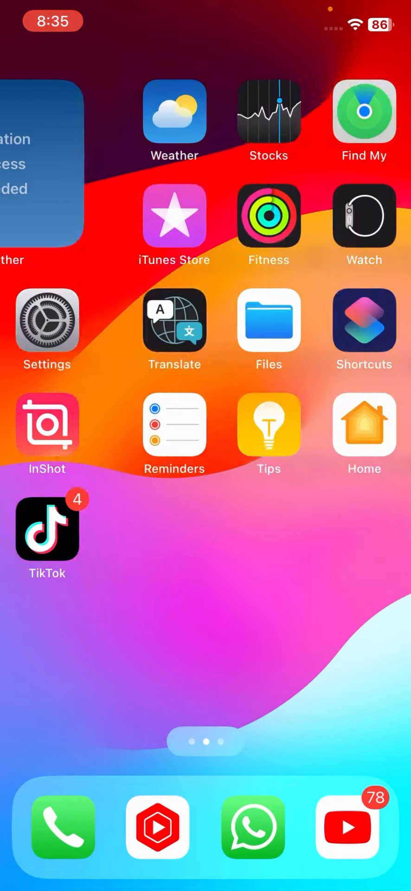
pyautogui.hscroll(-3)
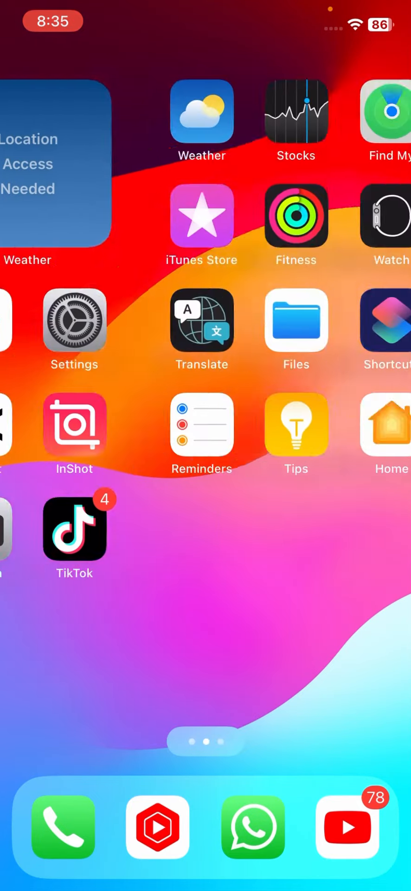
pyautogui.hscroll(-3)
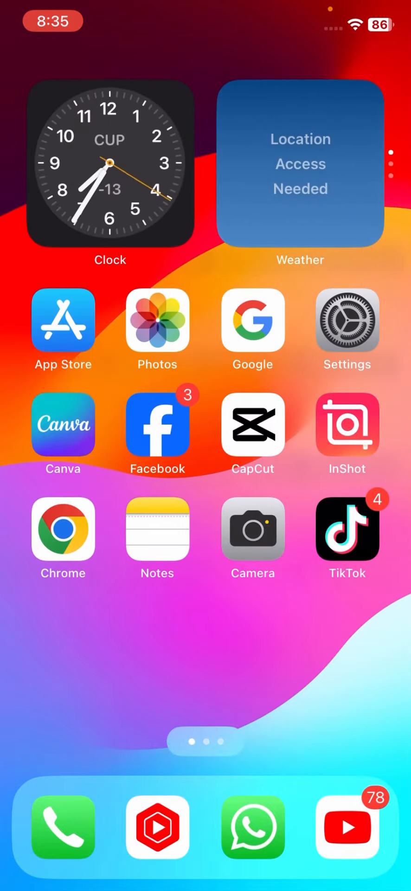
pyautogui.hscroll(-3)
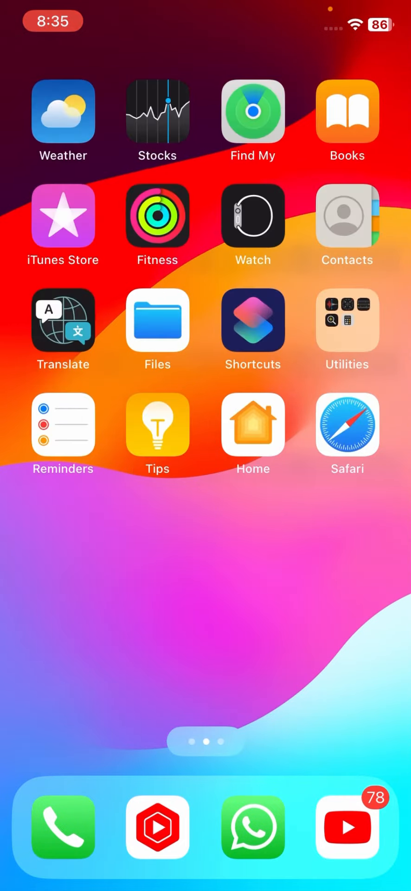
pyautogui.hscroll(-3)
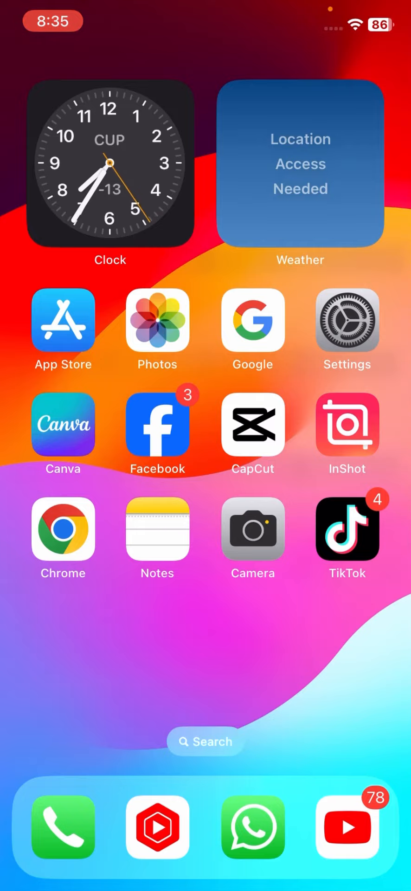
pyautogui.click(253, 827)
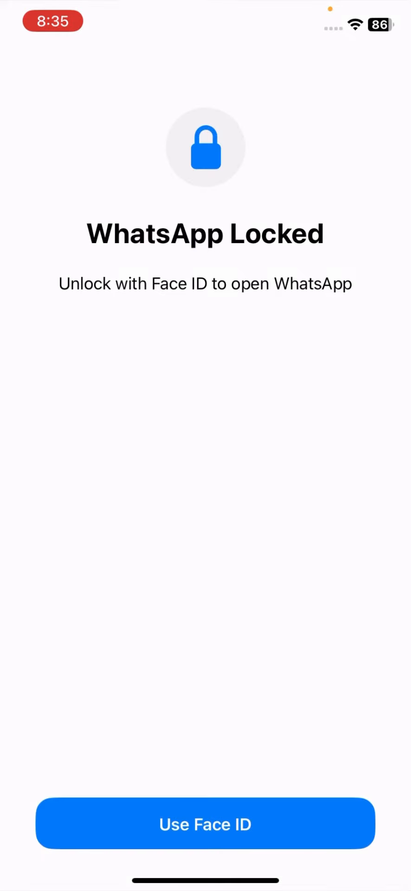
pyautogui.click(205, 823)
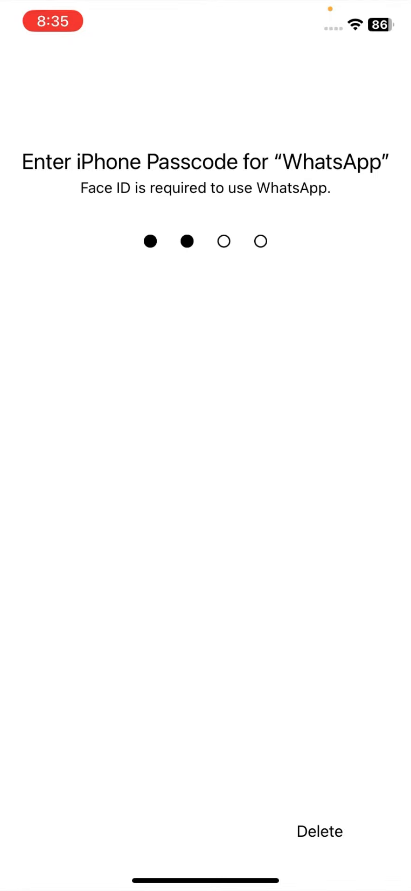
pyautogui.click(318, 830)
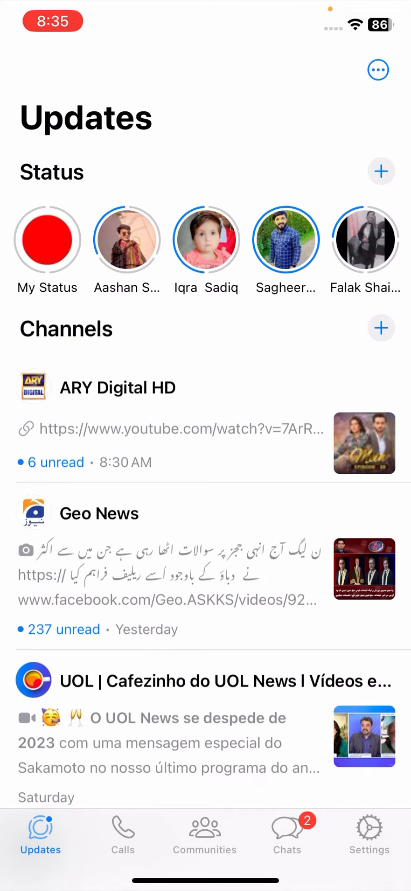
# Go to the Settings tab and open the Chats settings page.
pyautogui.click(369, 833)
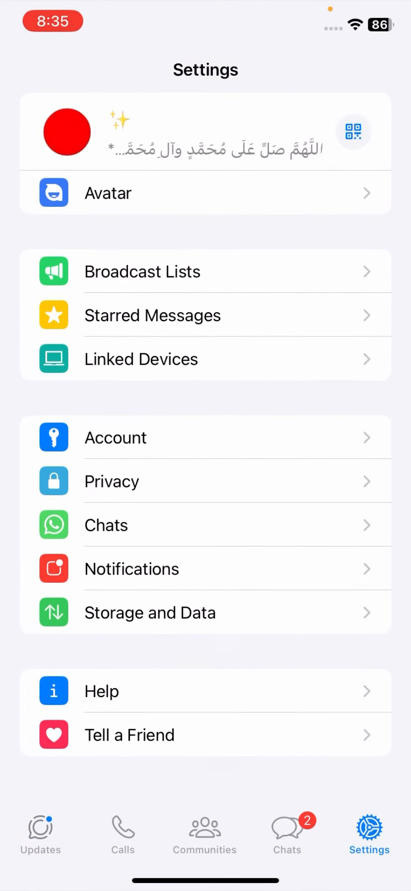
pyautogui.click(106, 525)
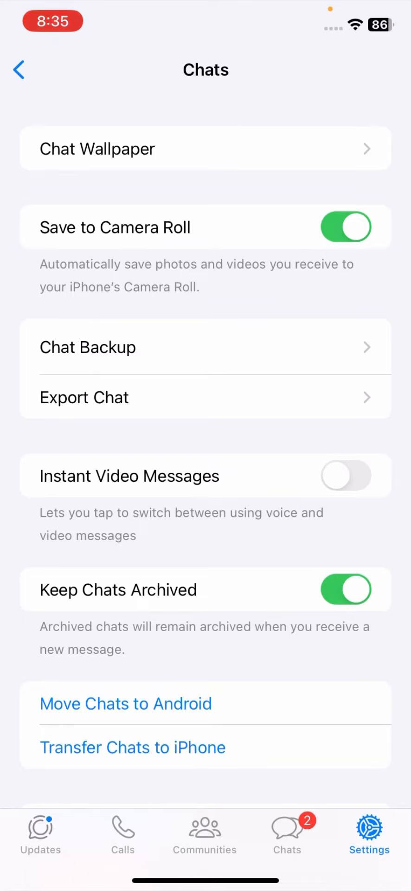
# Switch off Save to Camera Roll for received photos and videos.
pyautogui.click(345, 227)
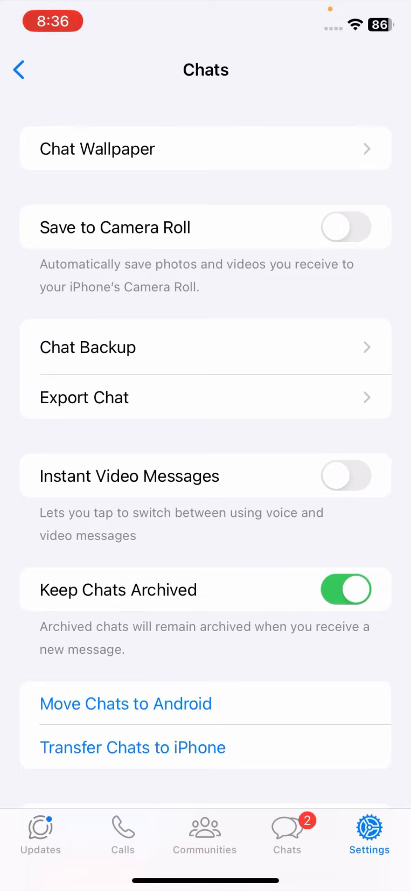
pyautogui.click(206, 149)
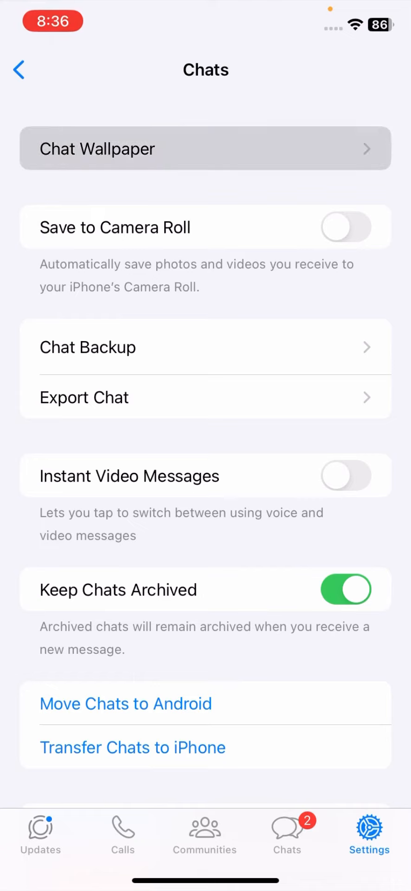
# Open Chat Wallpaper and choose a new wallpaper to browse the Recents album.
pyautogui.click(205, 148)
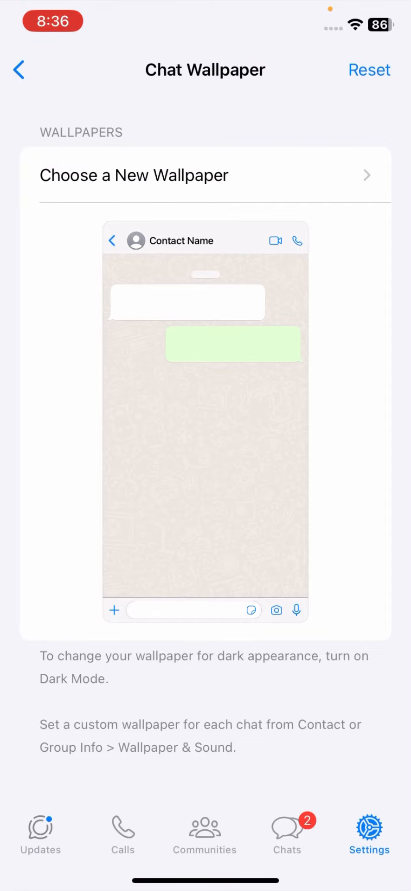
pyautogui.click(134, 174)
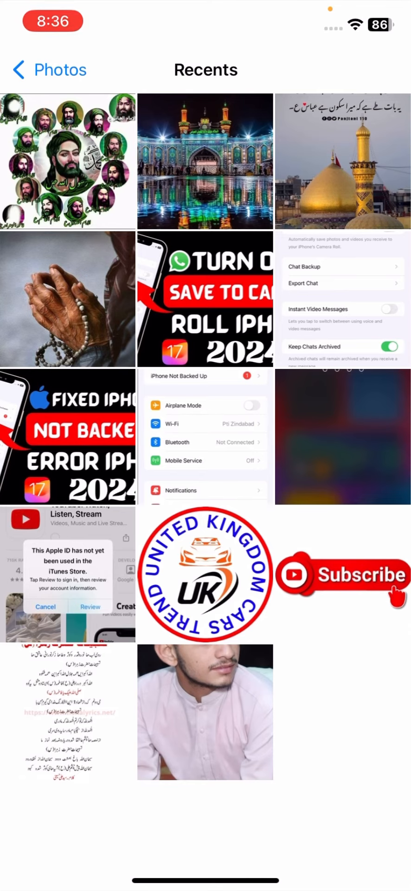
# Set the golden-domed shrine photo as chat wallpaper, then return to the Home Screen.
pyautogui.click(340, 160)
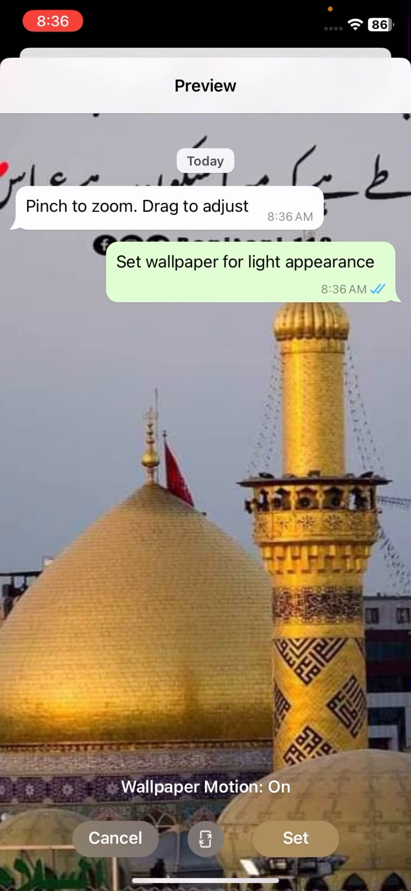
pyautogui.click(294, 838)
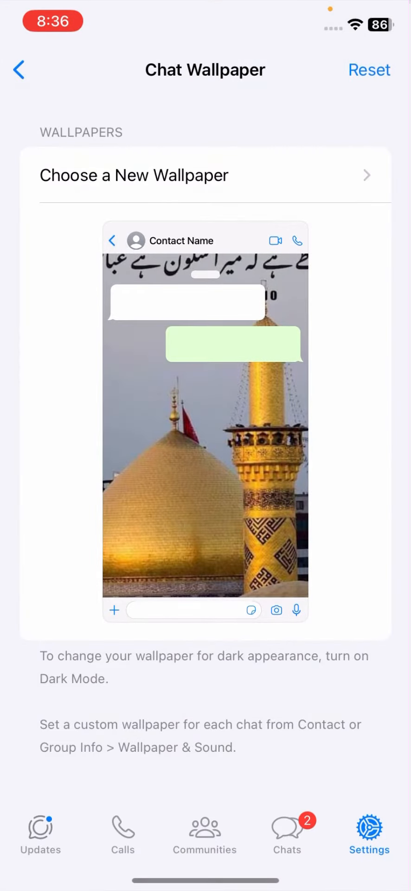
pyautogui.click(19, 69)
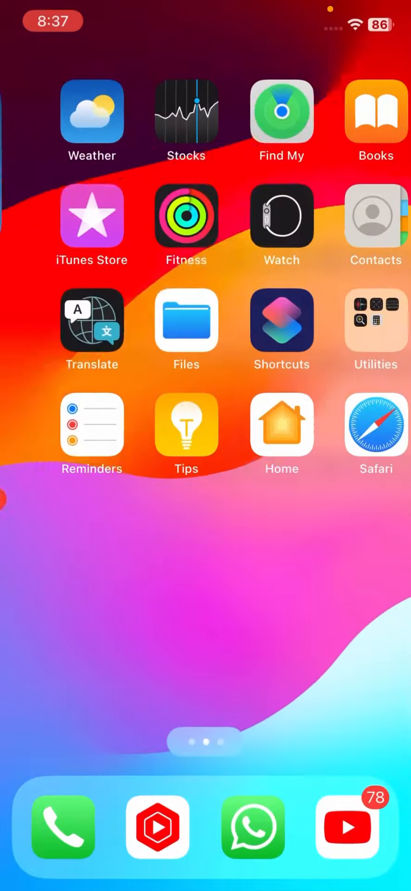
pyautogui.hscroll(-3)
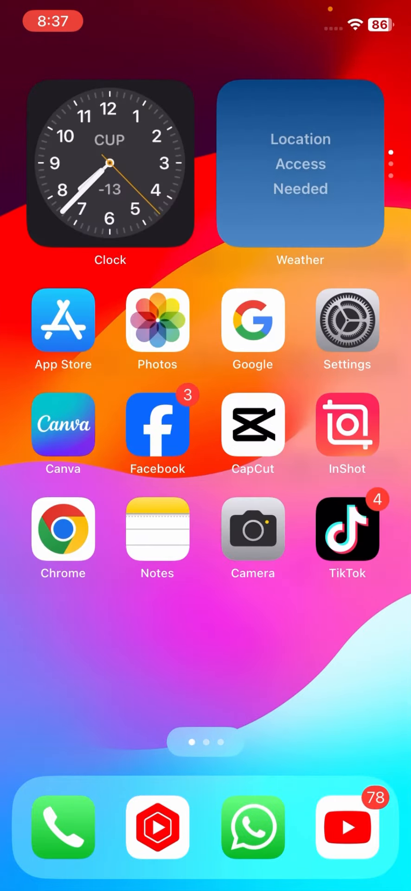
pyautogui.hscroll(-3)
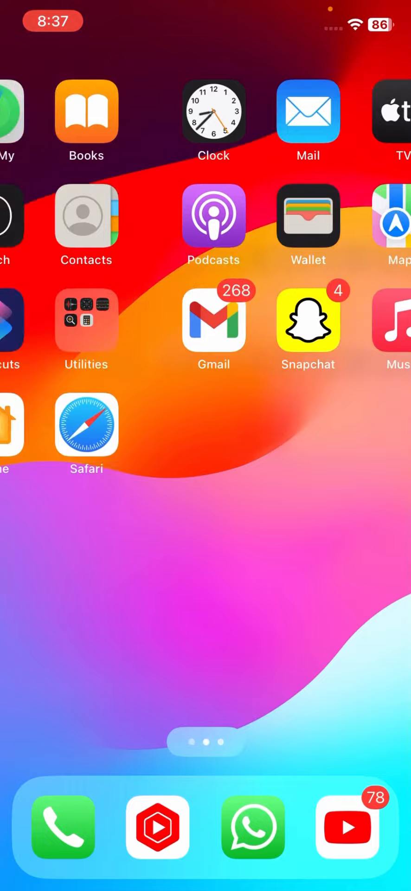
pyautogui.hscroll(-3)
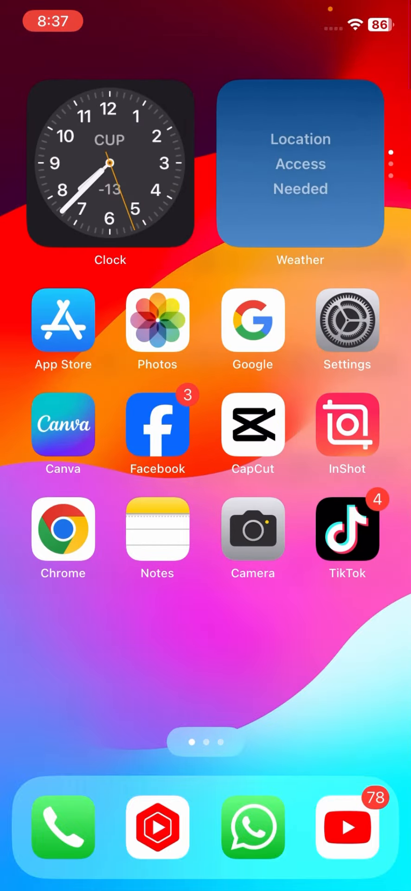